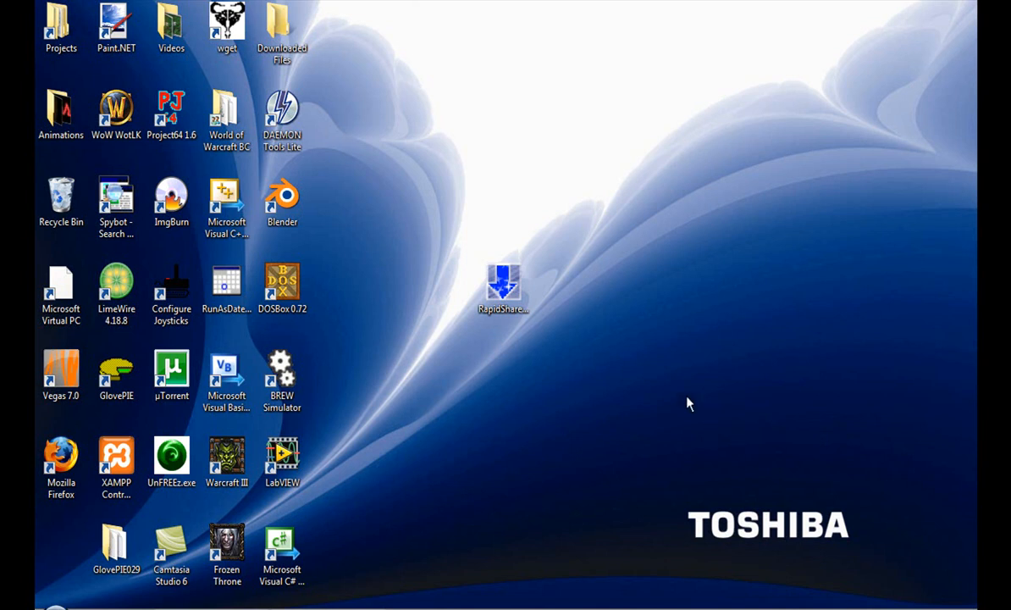
mouse_move(575, 307)
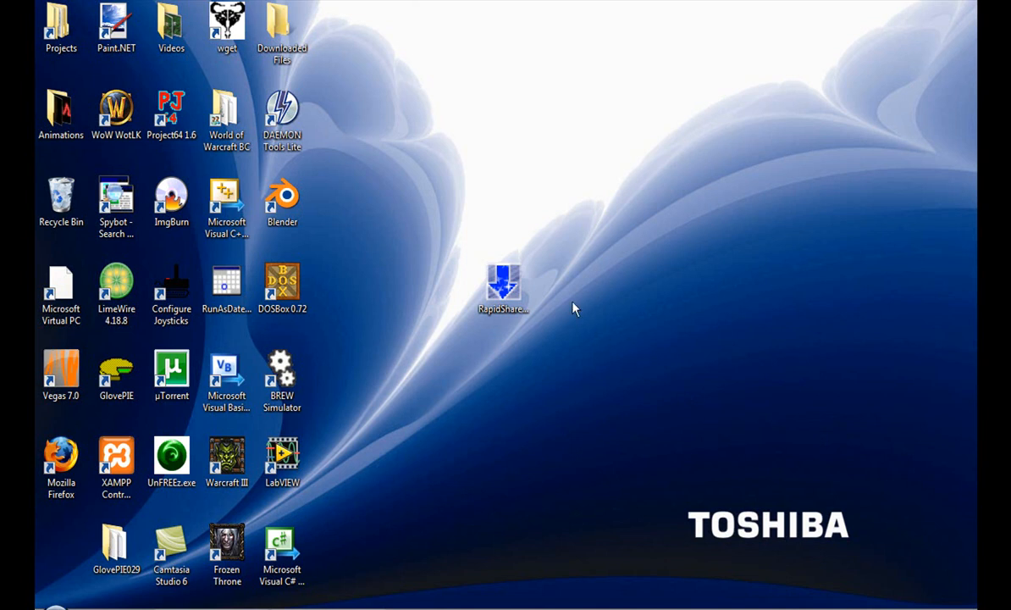
mouse_move(508, 283)
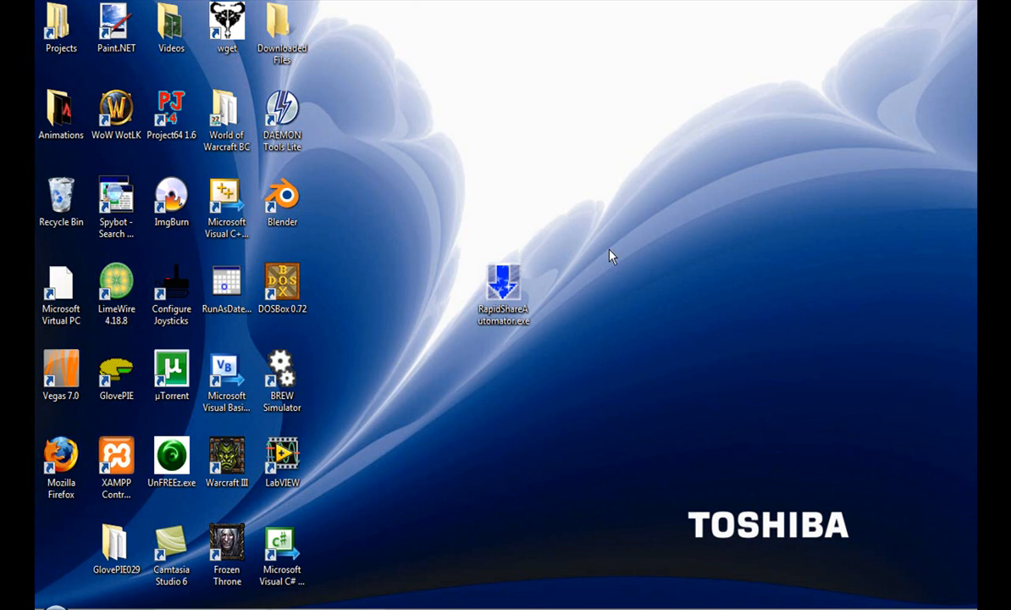
mouse_move(611, 260)
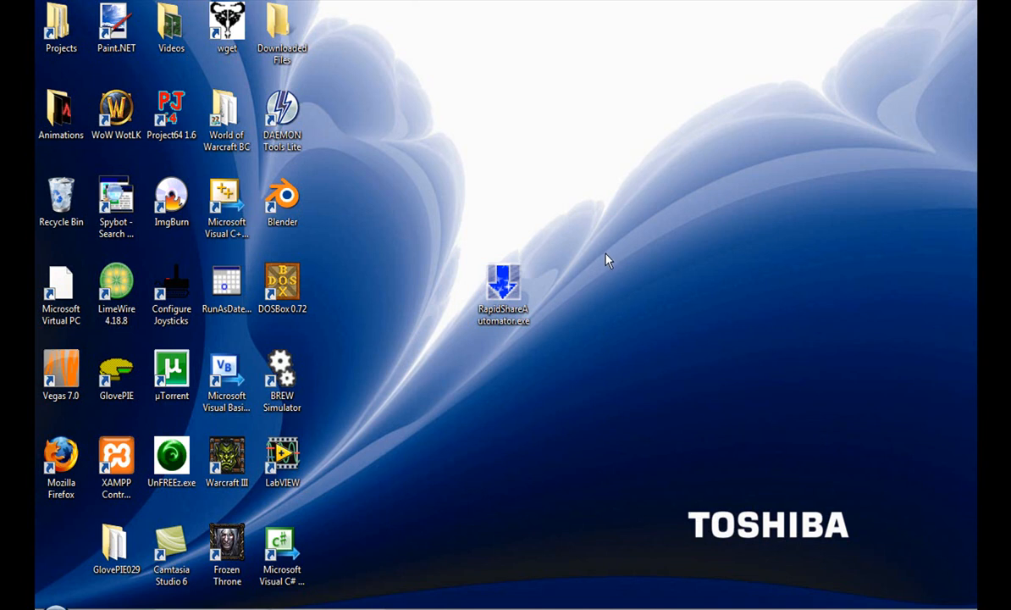
mouse_move(503, 279)
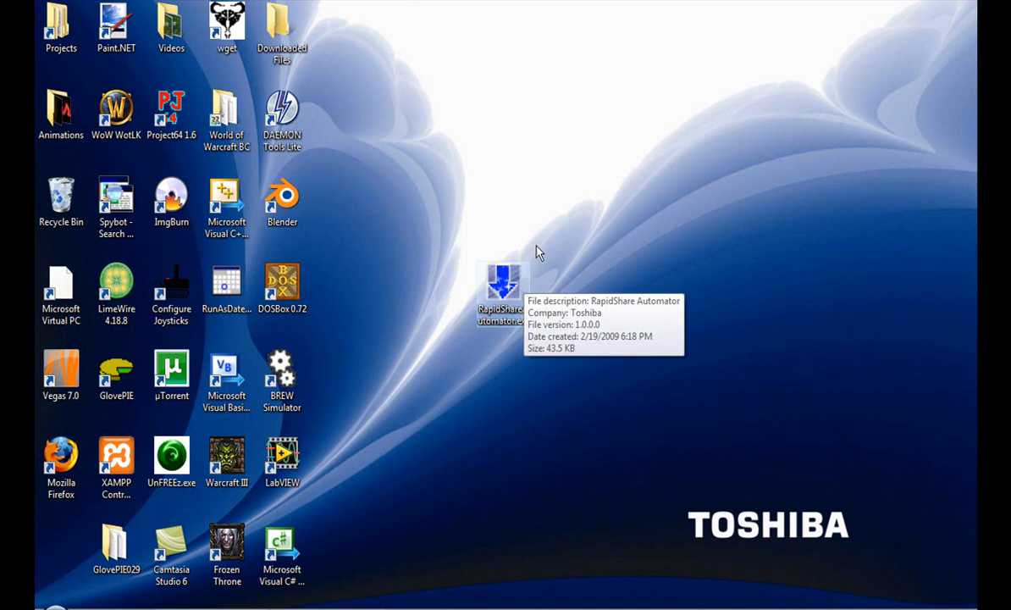
mouse_move(538, 236)
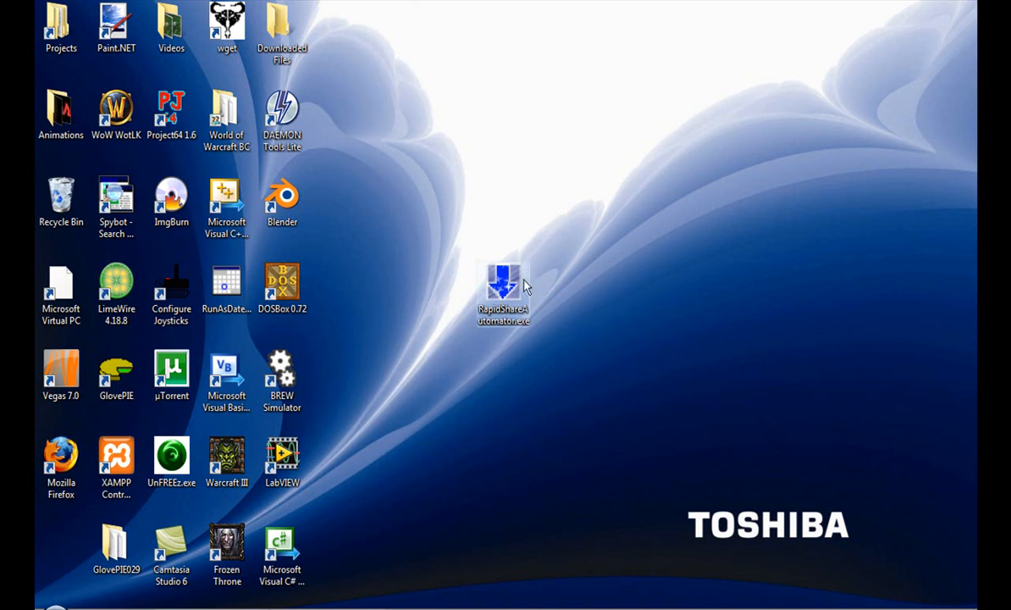
mouse_move(523, 283)
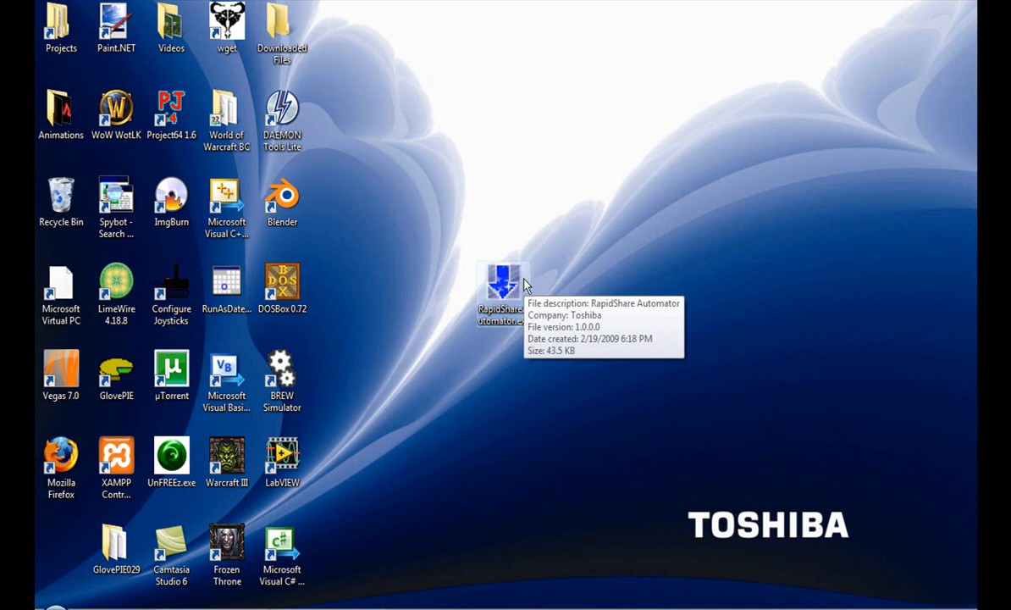
Launch RapidShareAutomator.exe from the desktop and reposition its window.
double_click(495, 288)
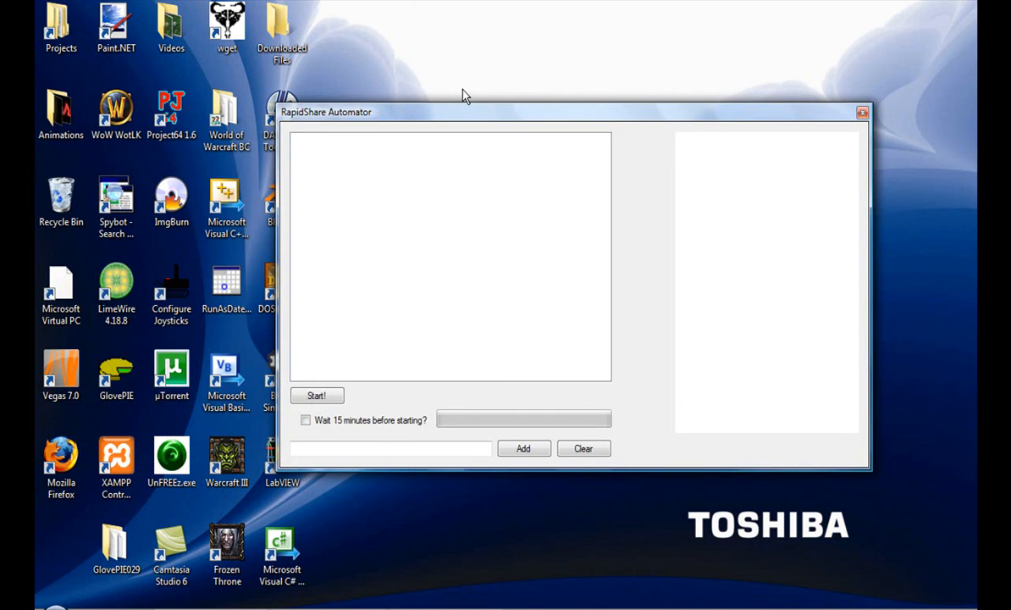
mouse_move(457, 94)
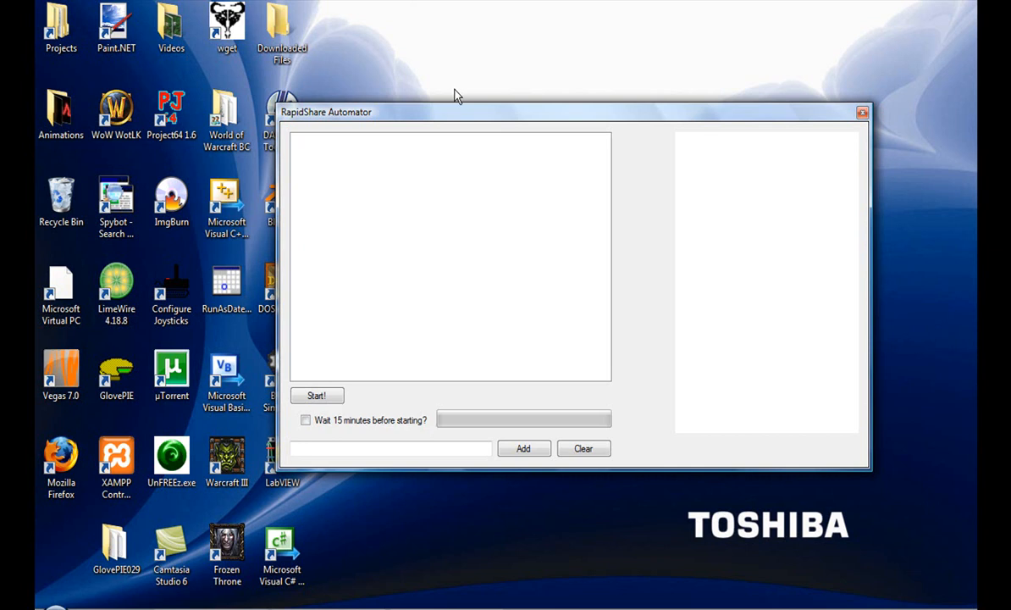
mouse_move(433, 113)
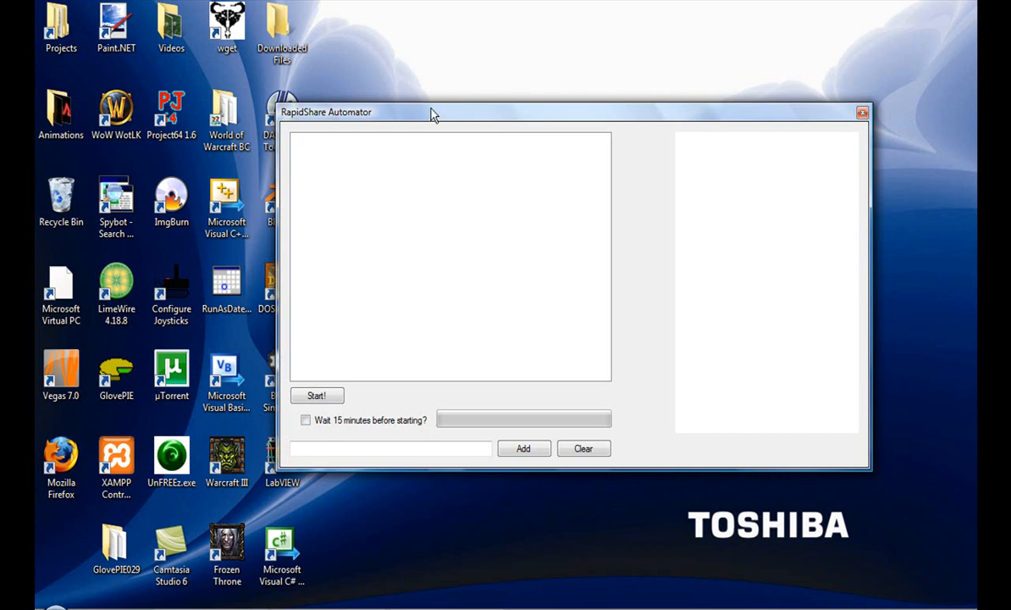
drag(434, 112, 421, 101)
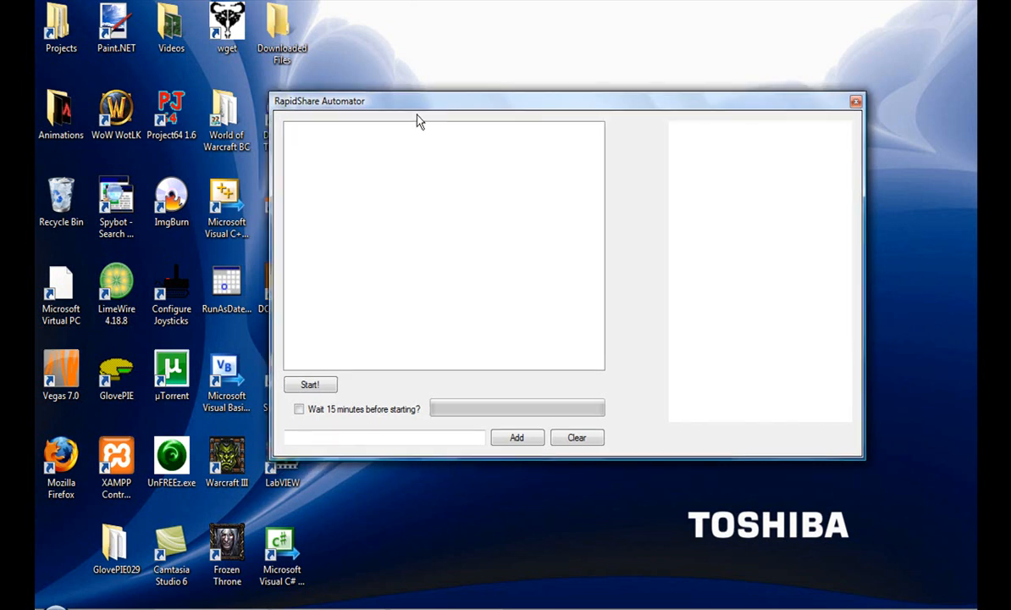
mouse_move(487, 190)
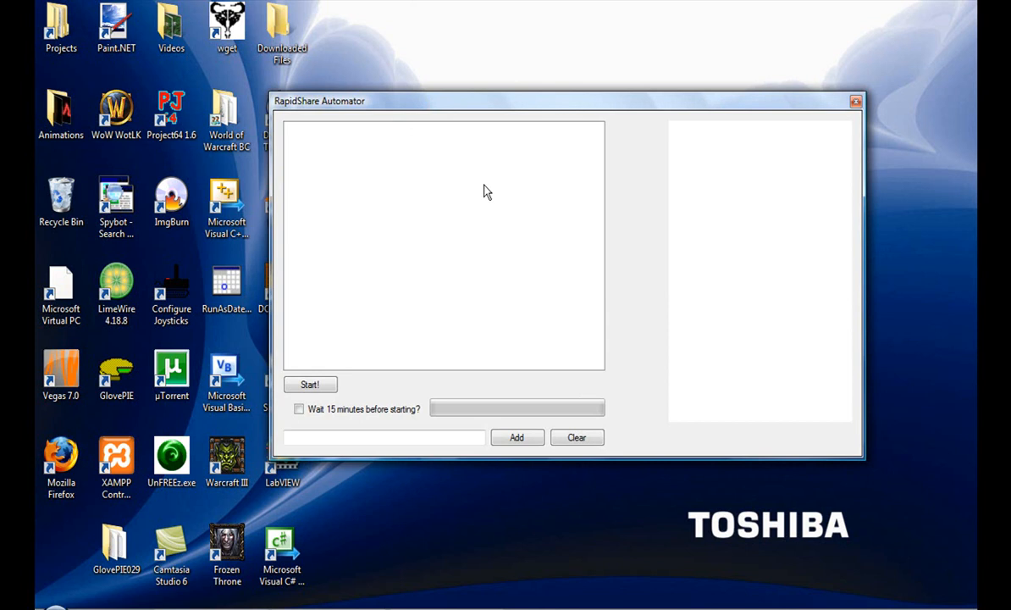
mouse_move(466, 220)
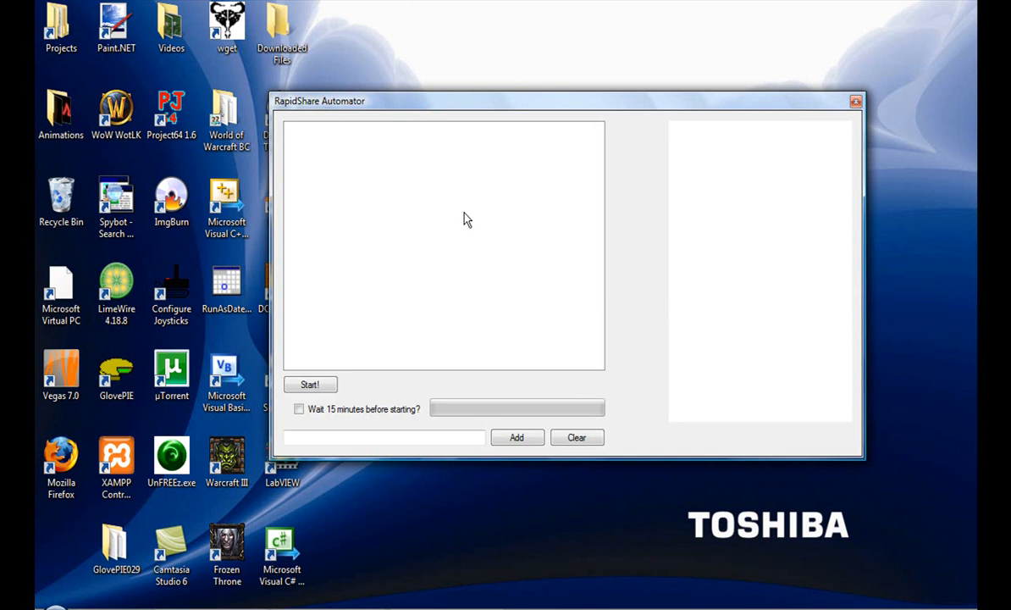
mouse_move(482, 213)
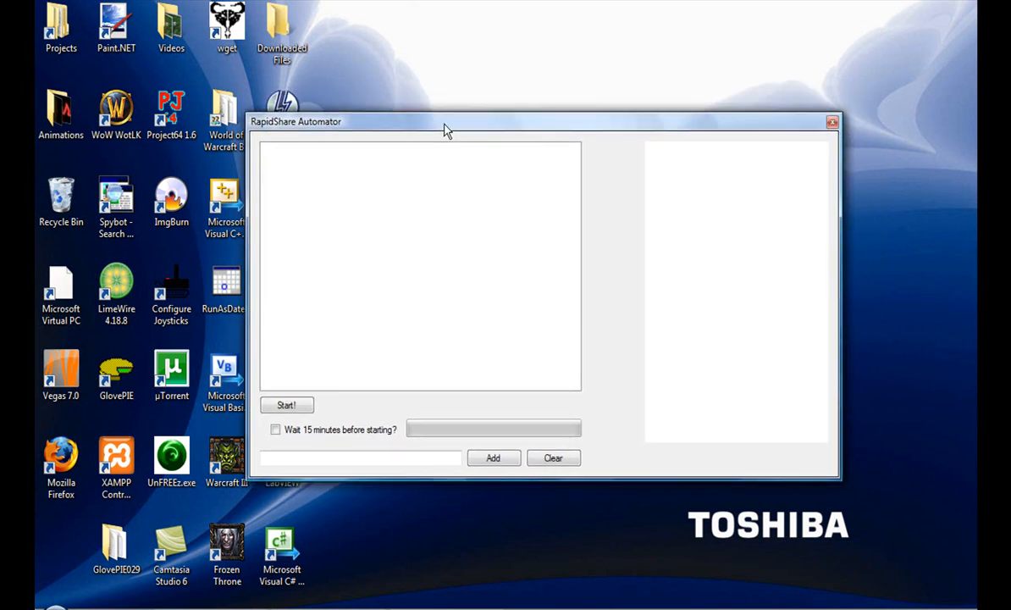
mouse_move(470, 161)
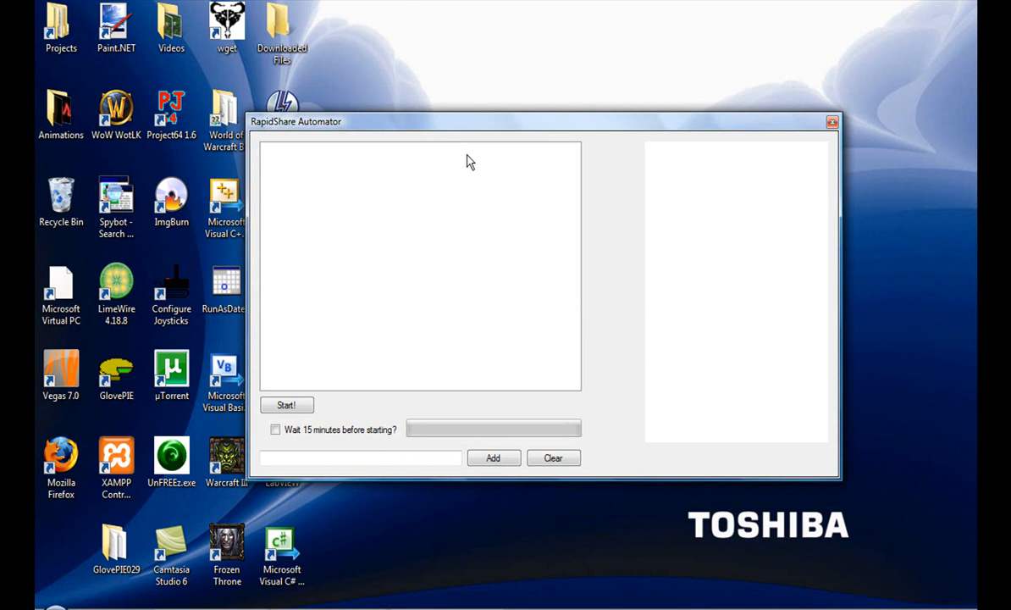
mouse_move(476, 131)
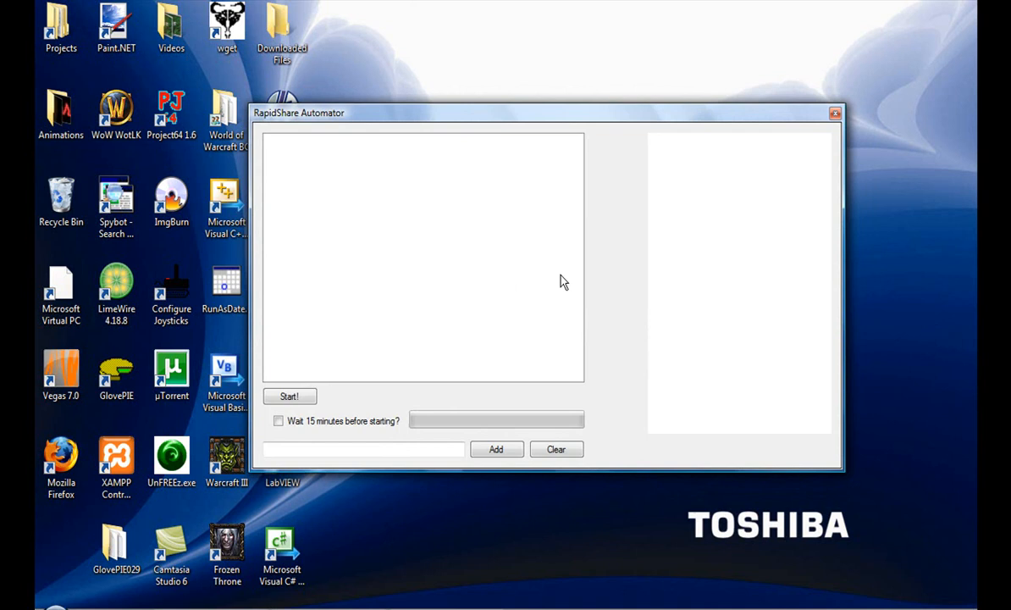
mouse_move(562, 283)
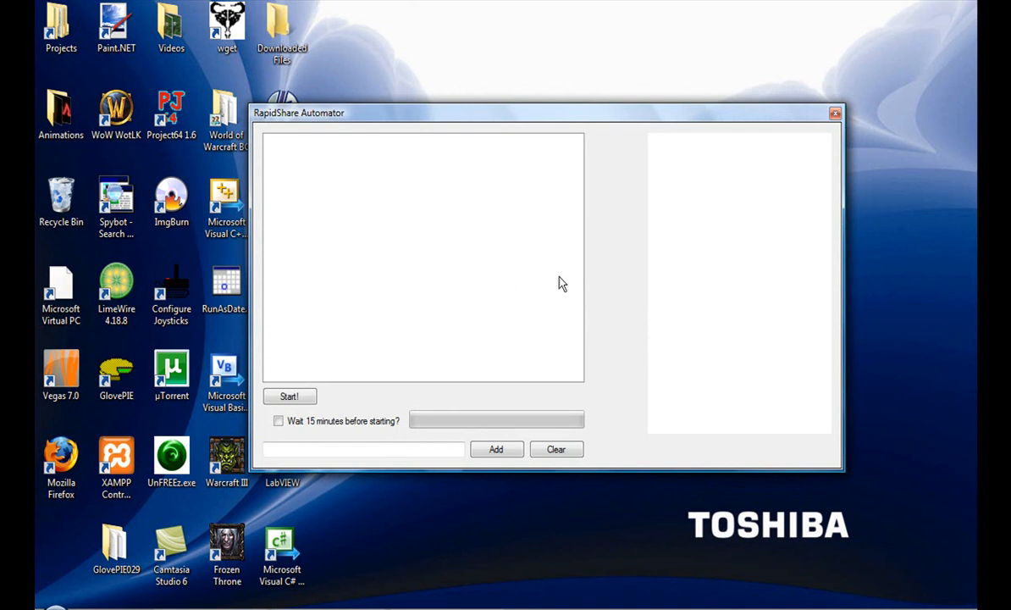
mouse_move(595, 172)
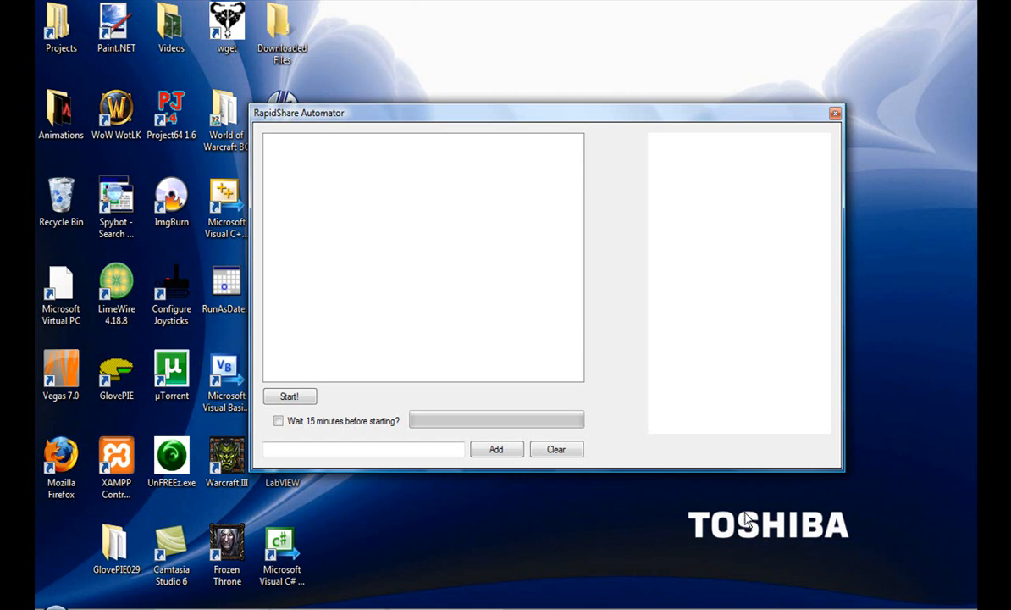
mouse_move(389, 376)
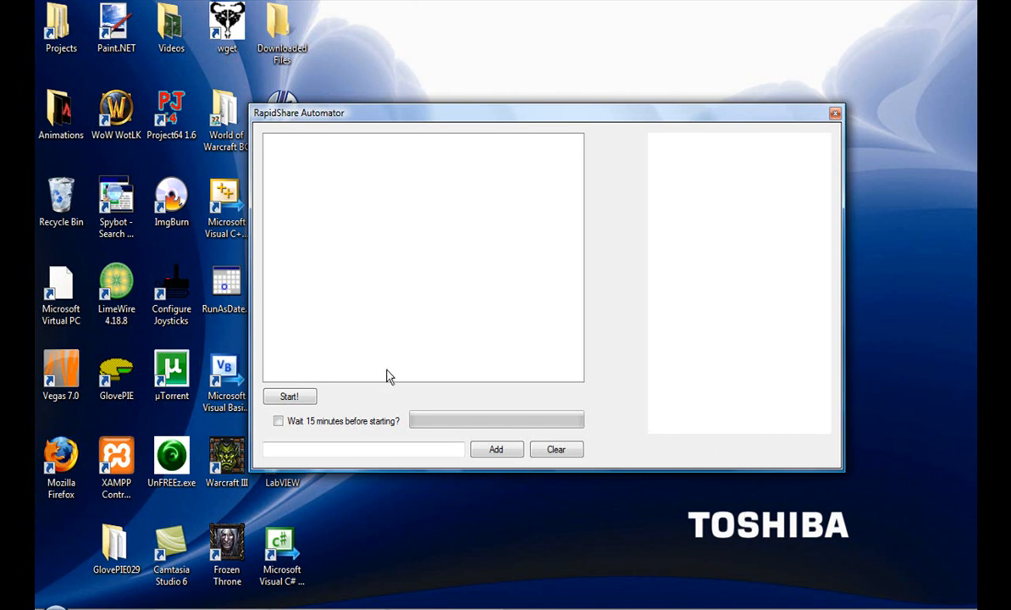
mouse_move(378, 128)
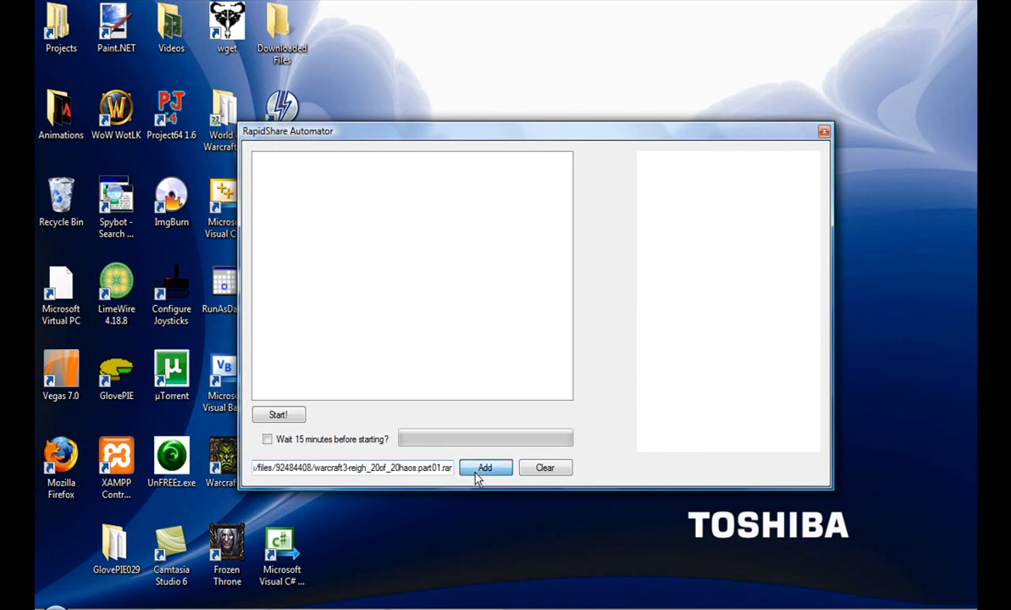
Queue the part01.rar link and uncheck 'Wait 15 minutes before starting?'.
click(485, 467)
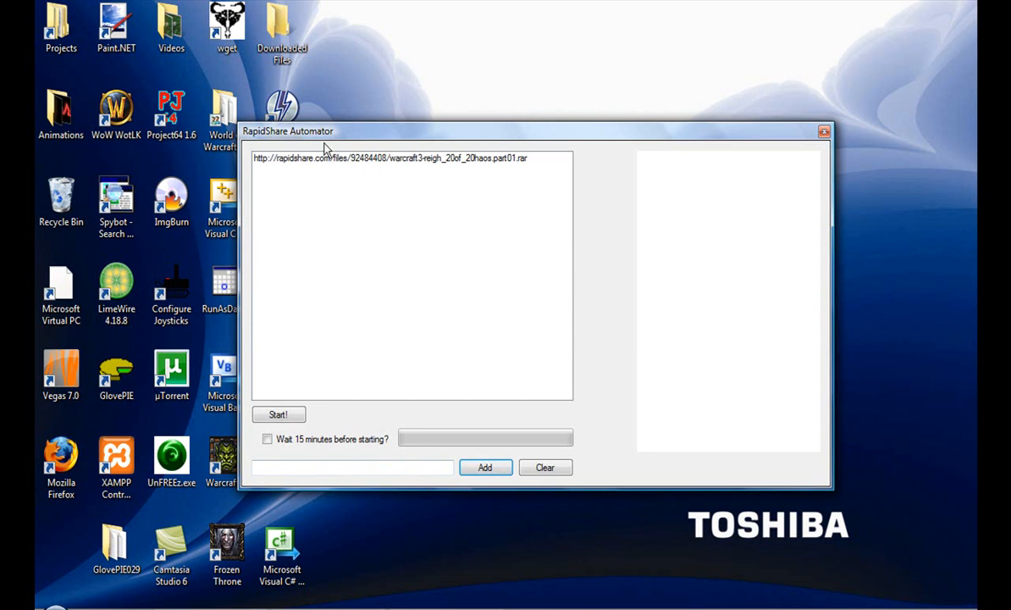
mouse_move(382, 483)
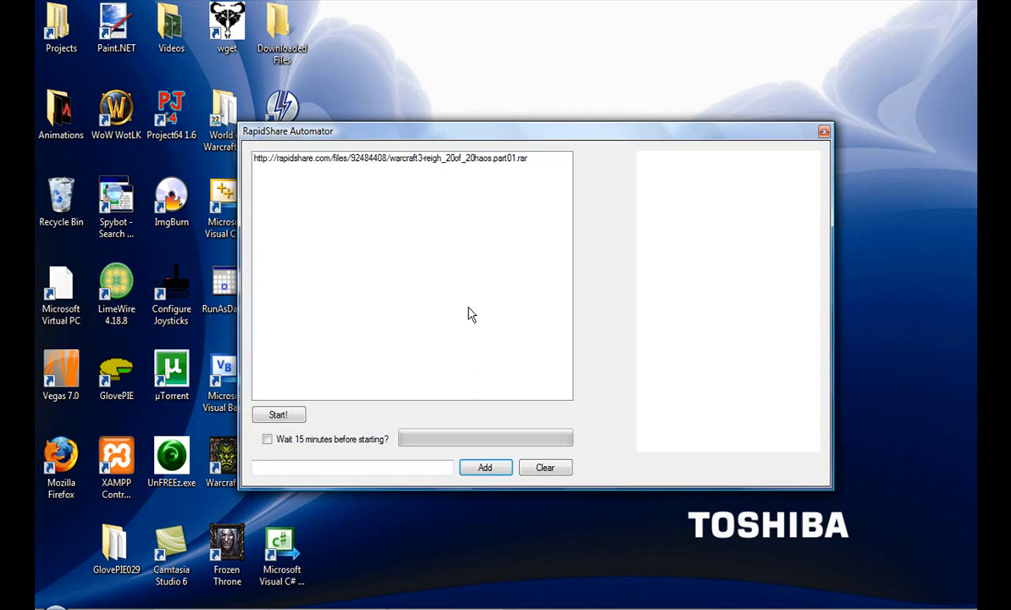
mouse_move(451, 297)
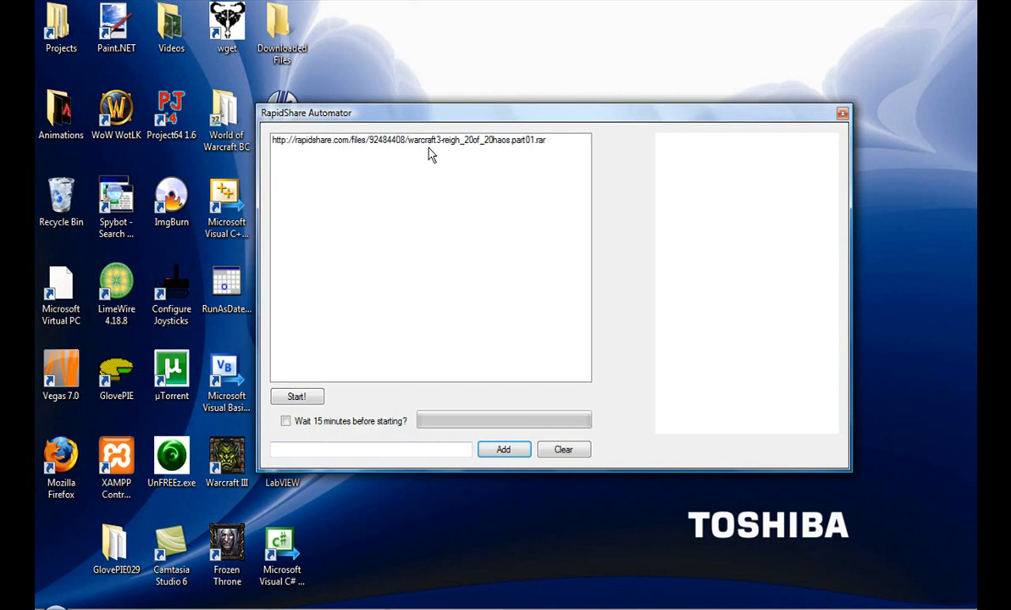
mouse_move(371, 297)
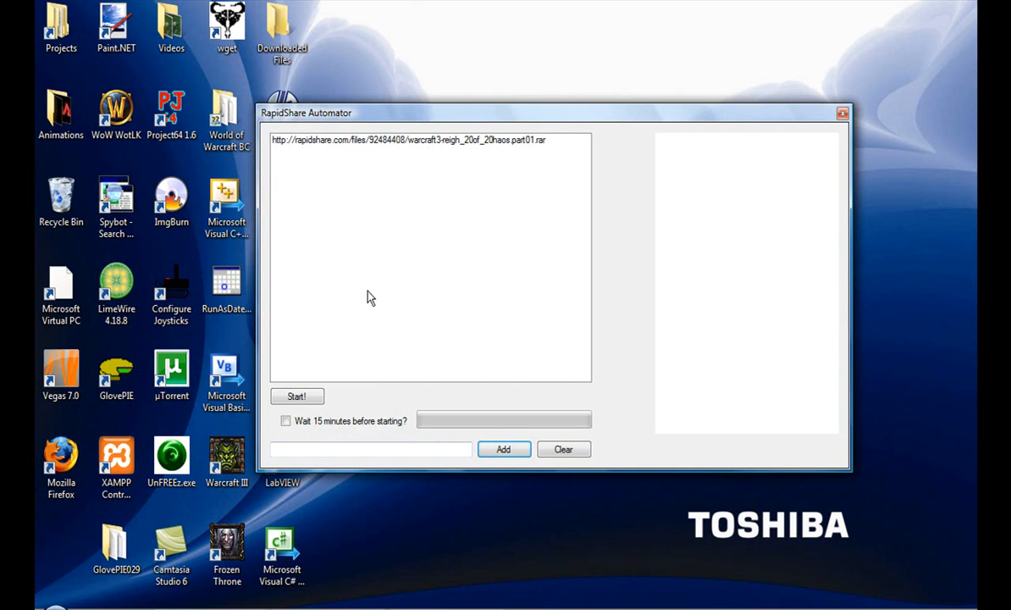
mouse_move(366, 309)
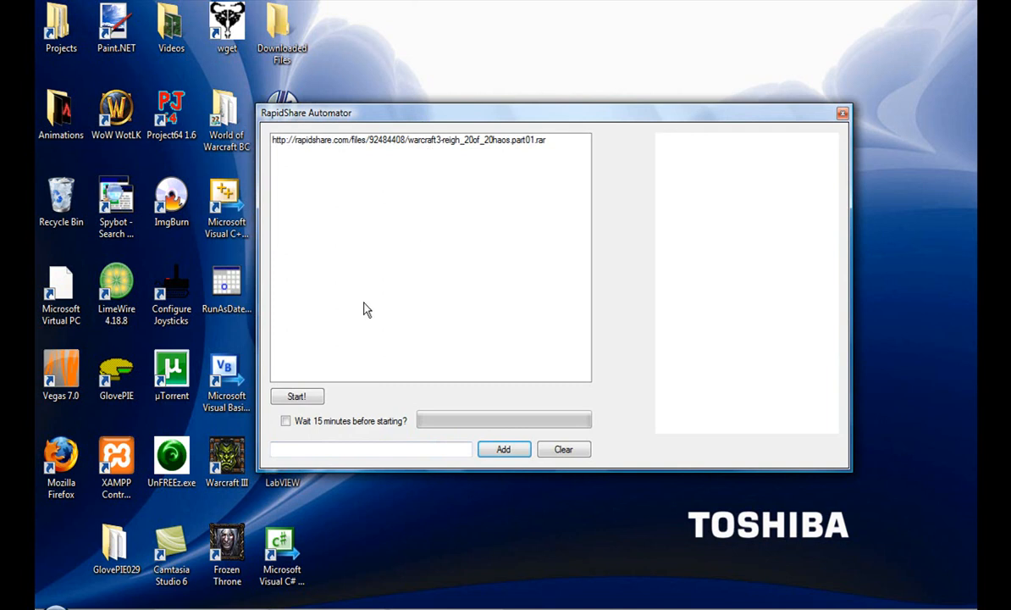
mouse_move(386, 438)
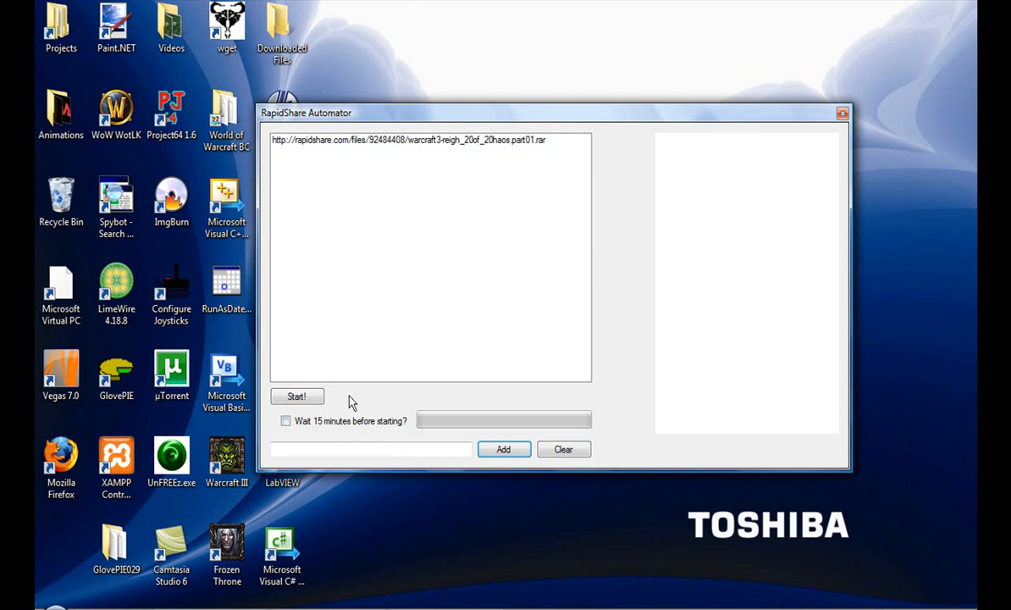
click(285, 420)
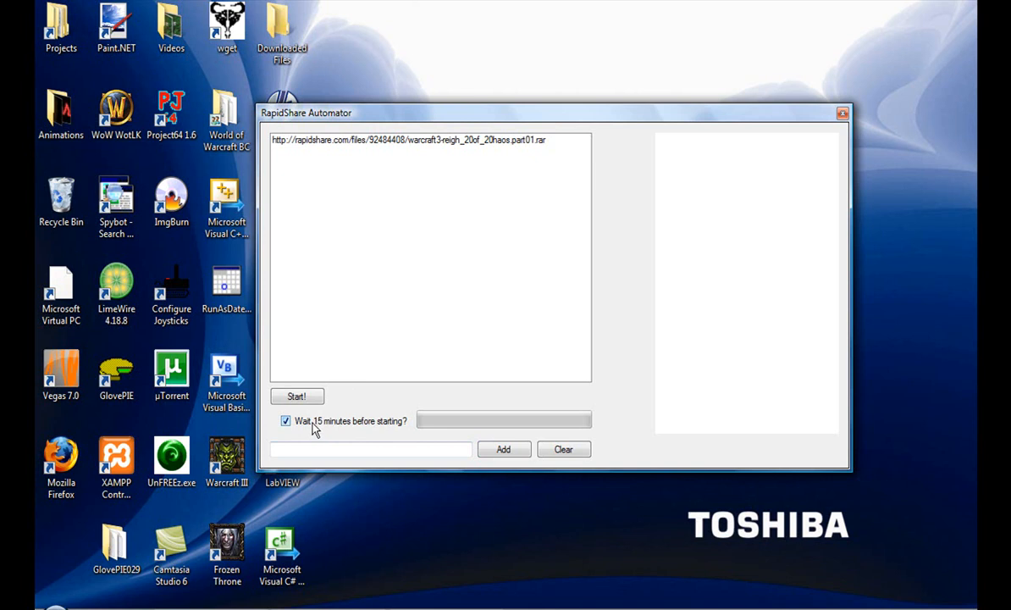
mouse_move(337, 427)
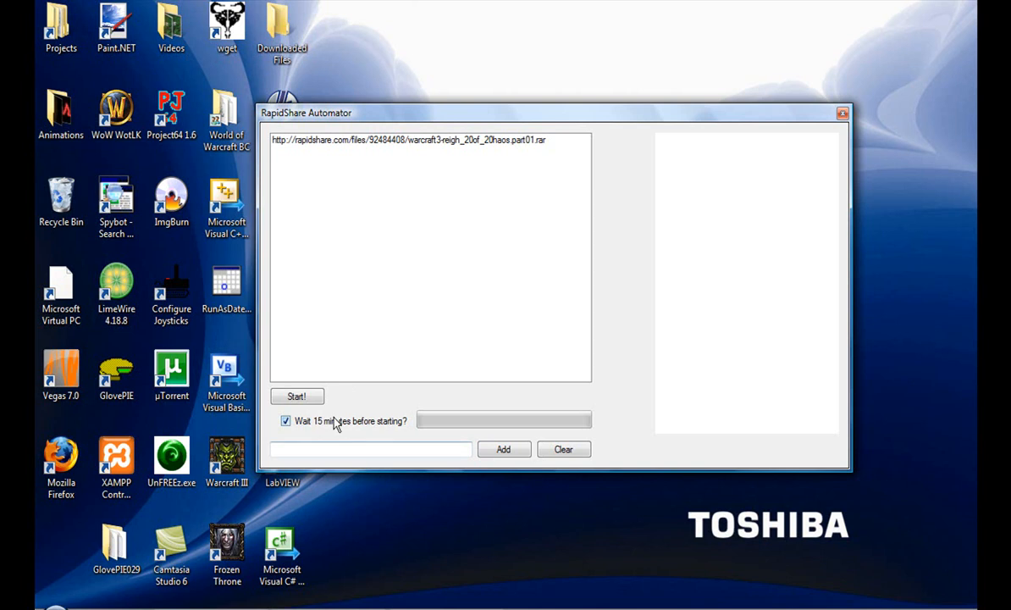
mouse_move(341, 429)
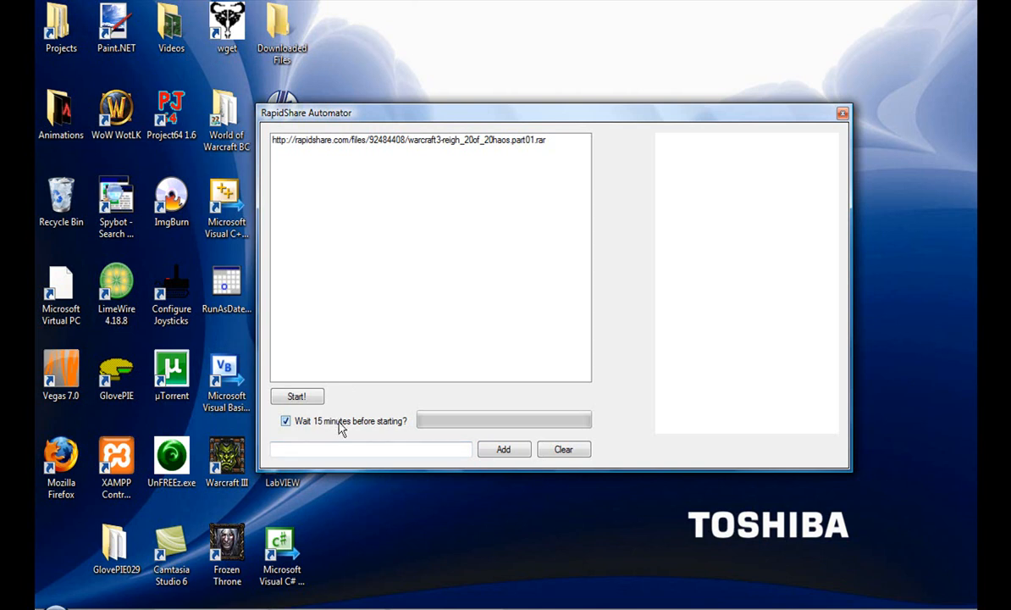
click(287, 420)
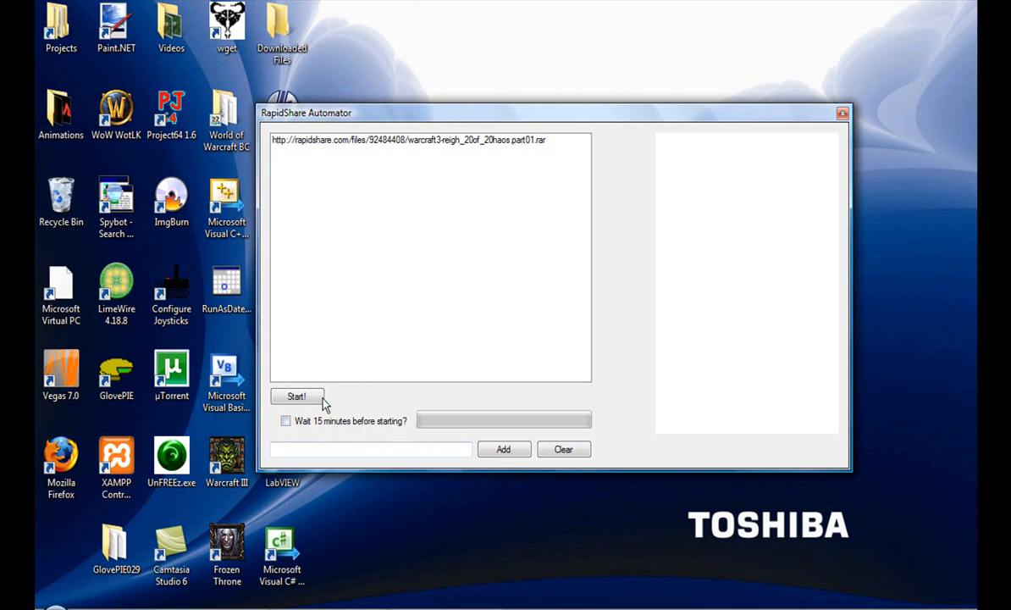
mouse_move(413, 205)
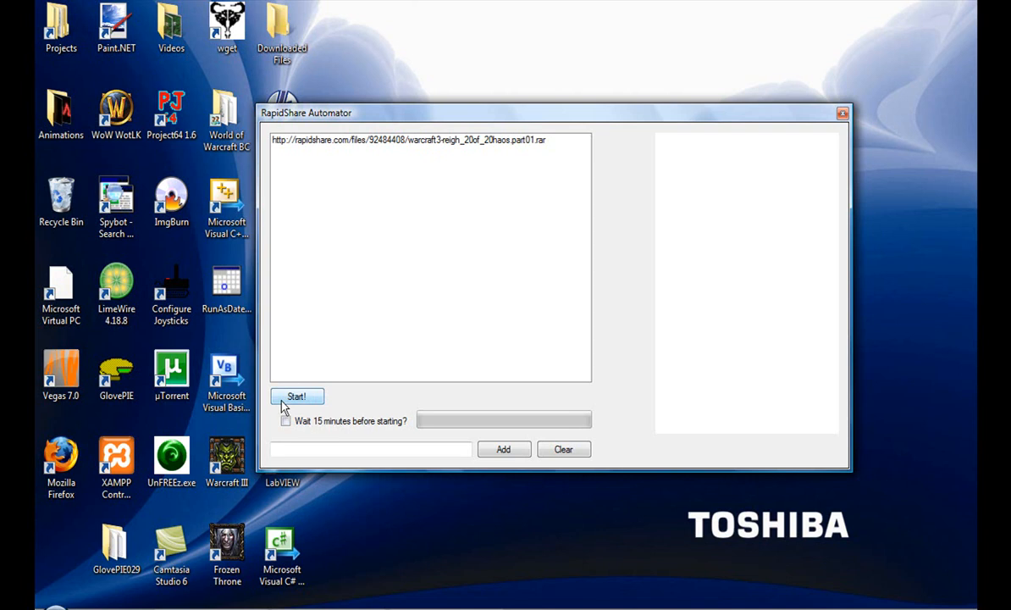
Start the part01.rar job and scroll the RapidShare page preview during the 65-second countdown.
click(296, 396)
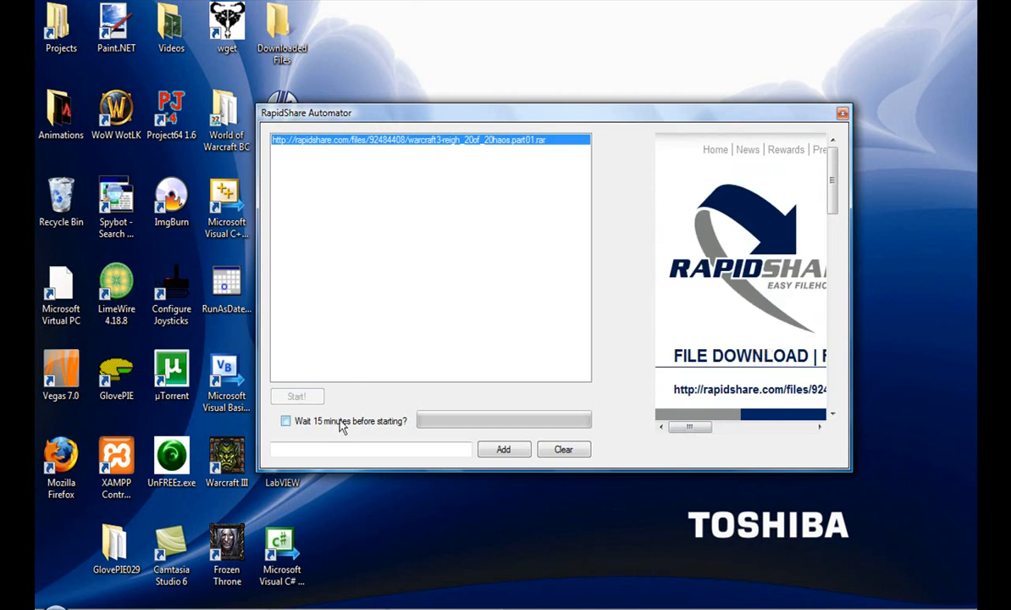
click(296, 396)
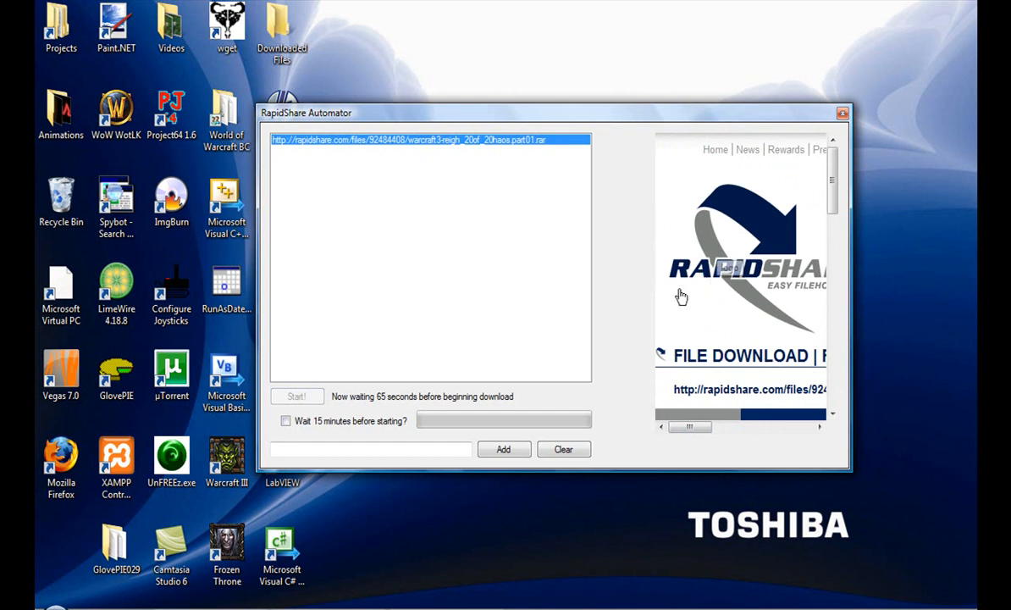
scroll(down, 3)
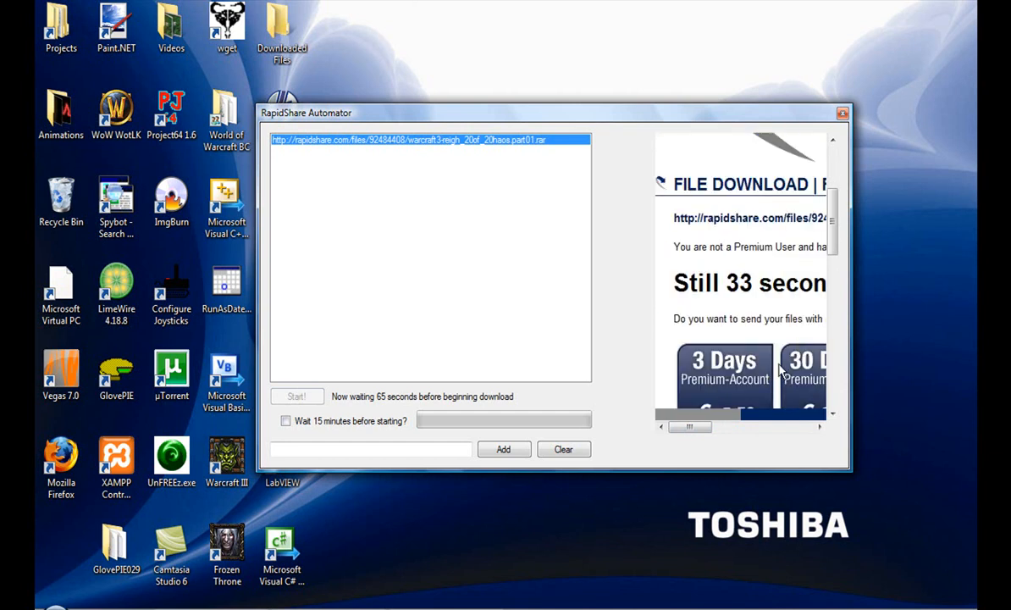
drag(691, 427, 734, 427)
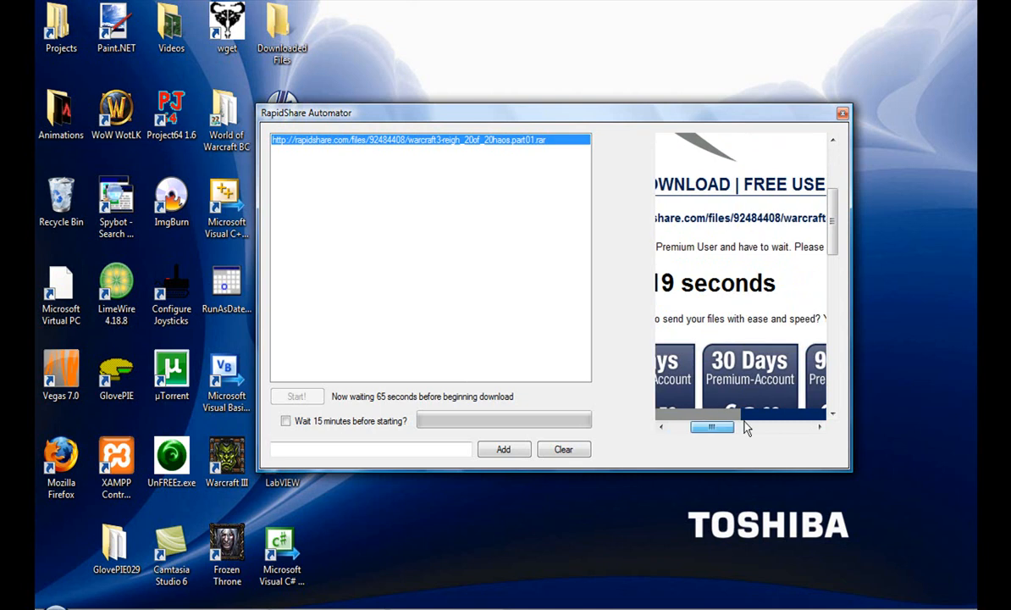
scroll(down, 3)
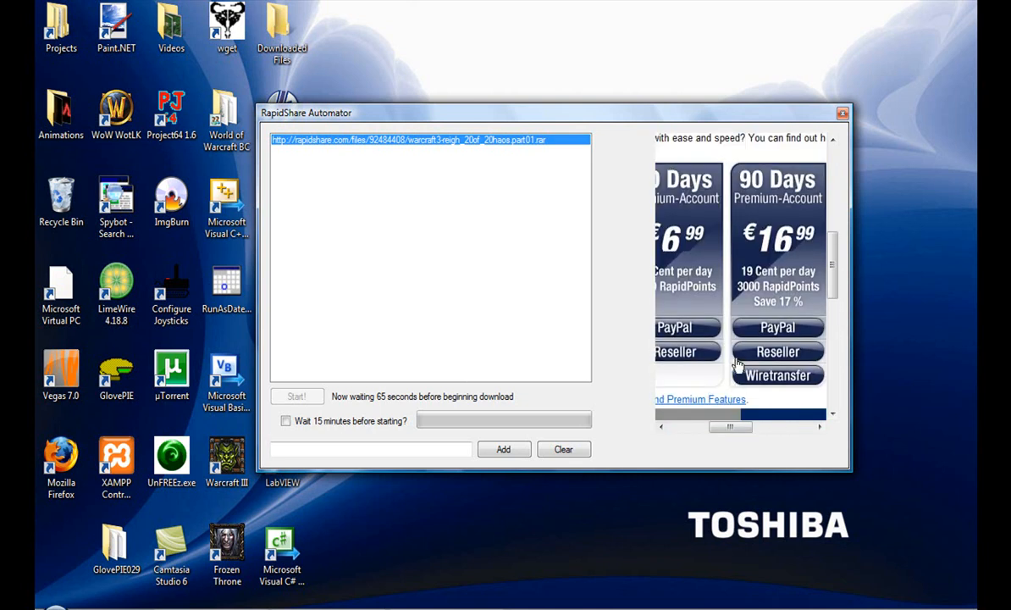
scroll(down, 3)
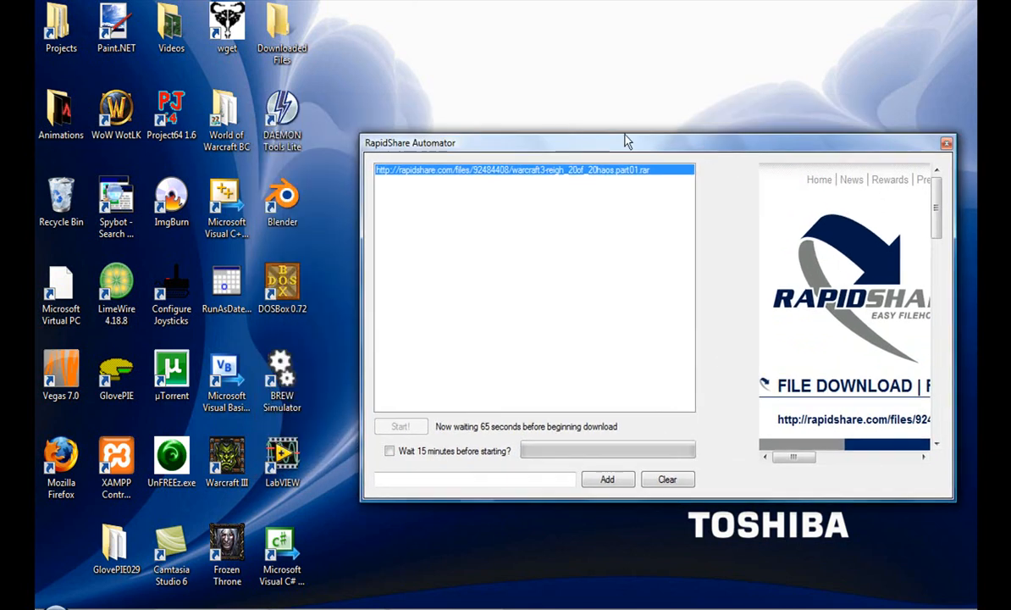
mouse_move(576, 136)
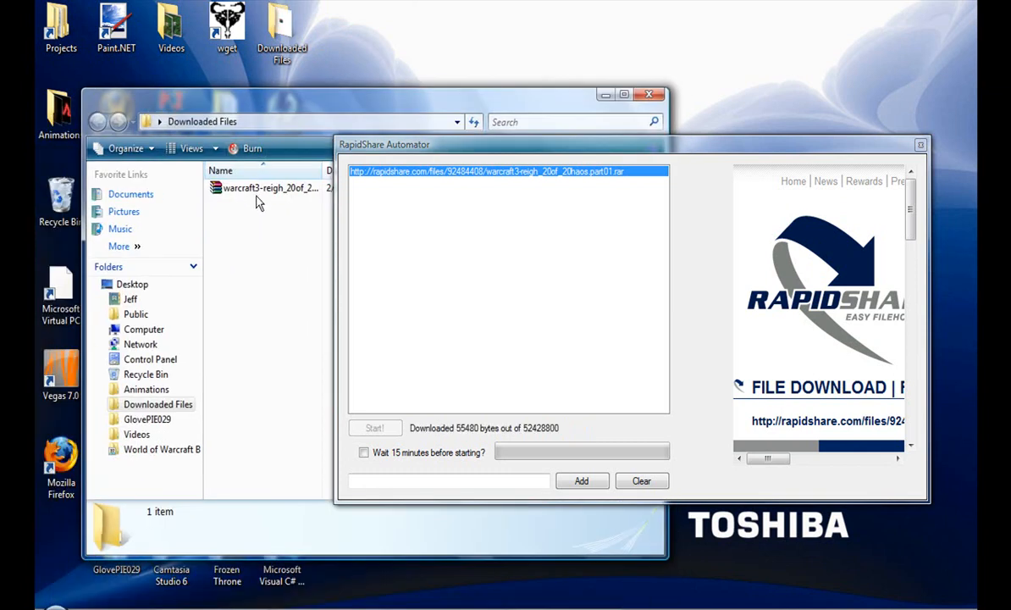
mouse_move(256, 196)
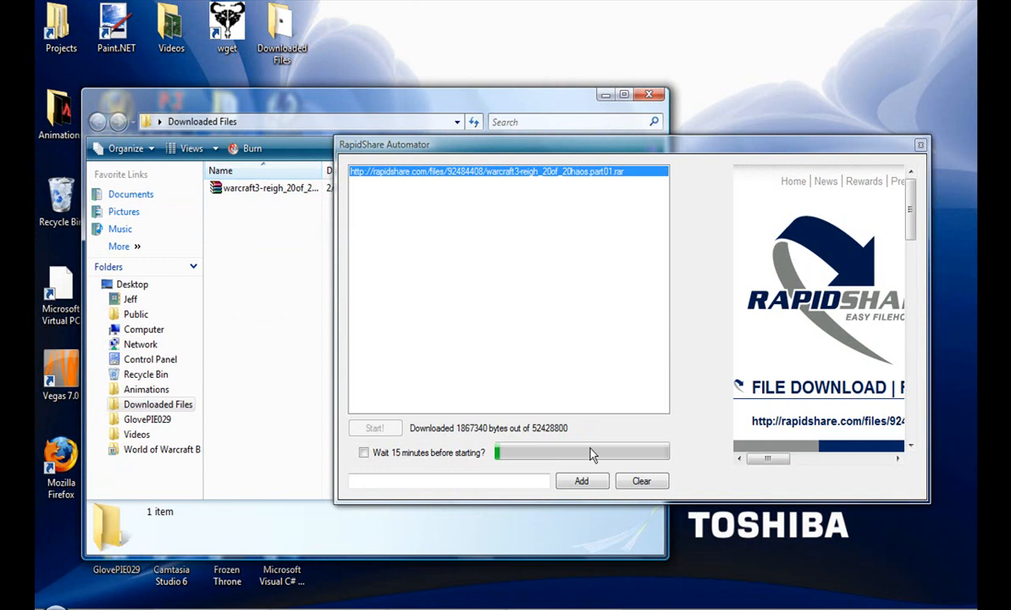
mouse_move(509, 441)
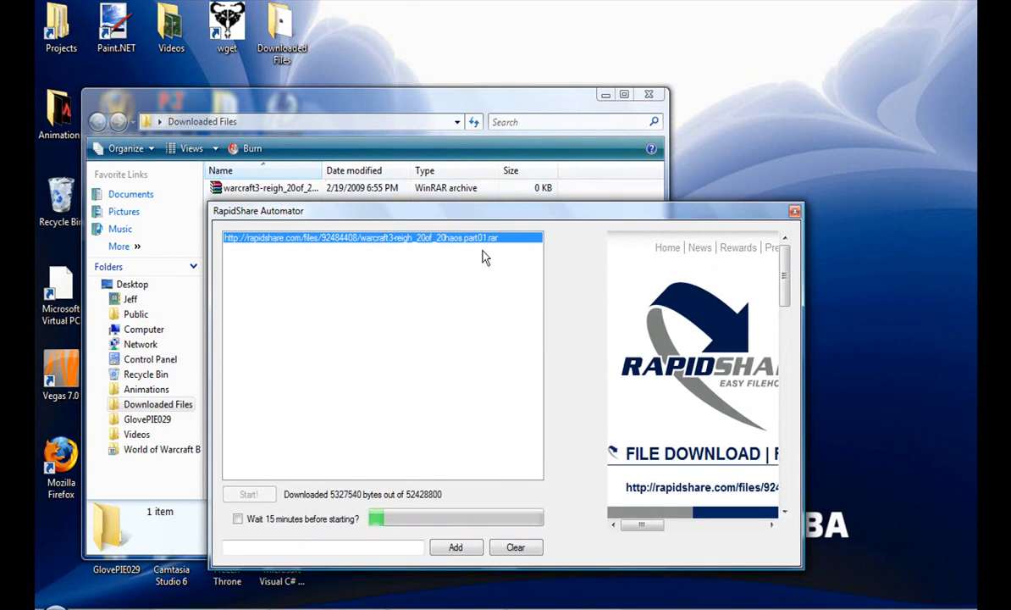
mouse_move(456, 281)
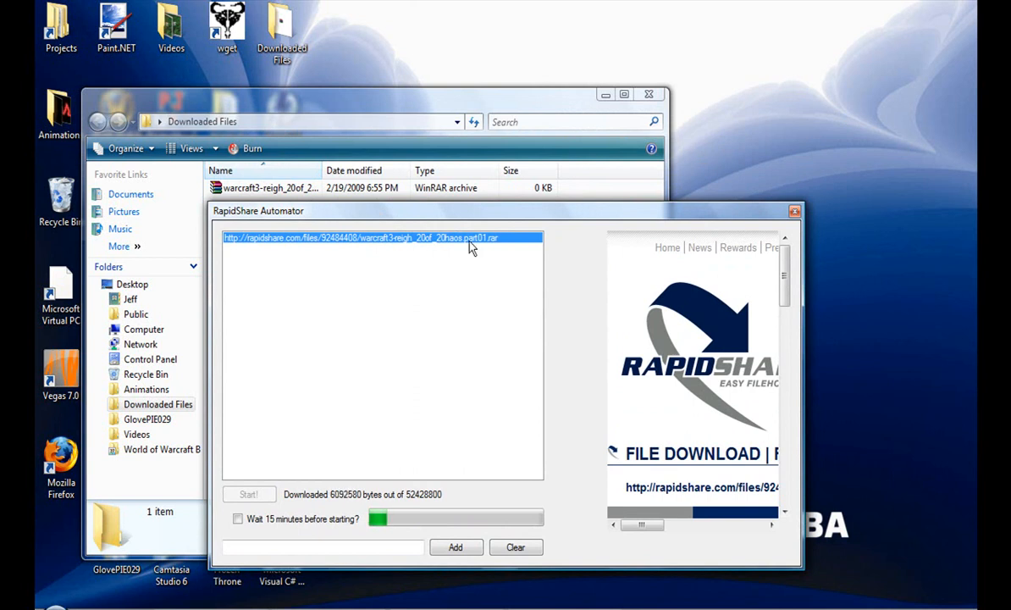
Move the download window aside while part01.rar transfers into Downloaded Files.
drag(258, 210, 343, 202)
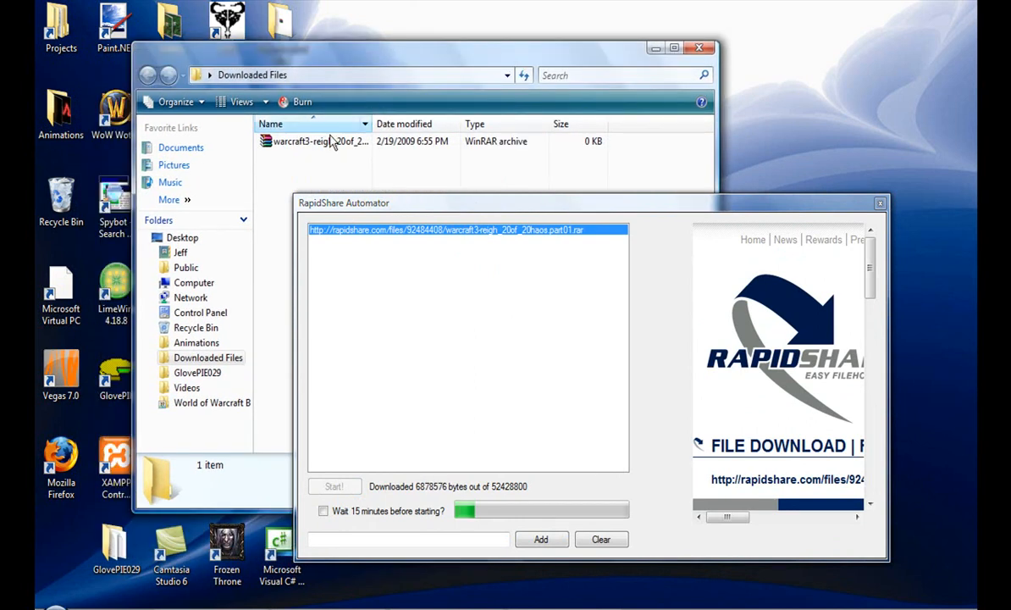
mouse_move(332, 146)
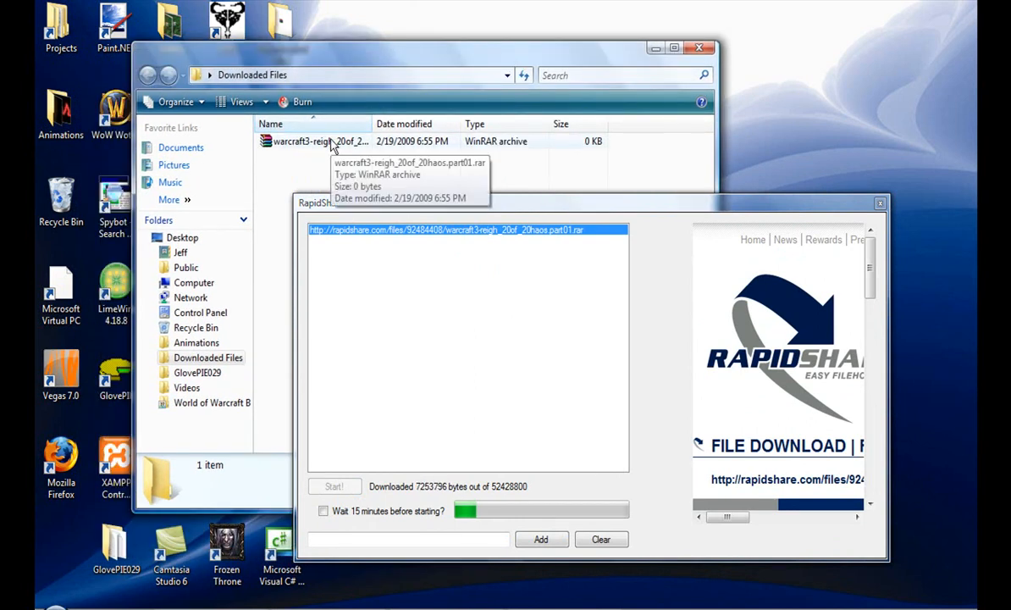
mouse_move(498, 211)
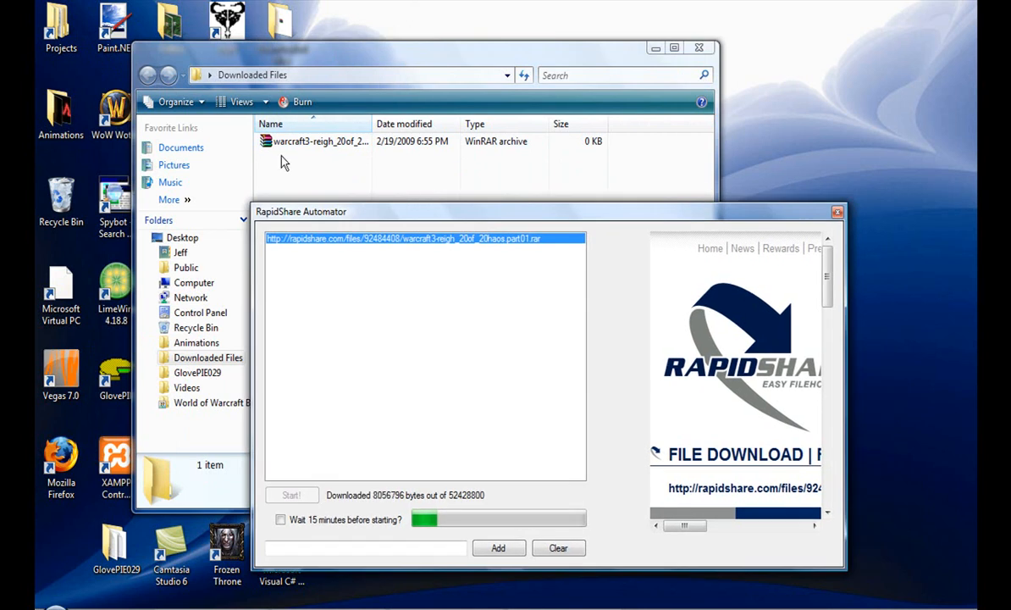
mouse_move(638, 137)
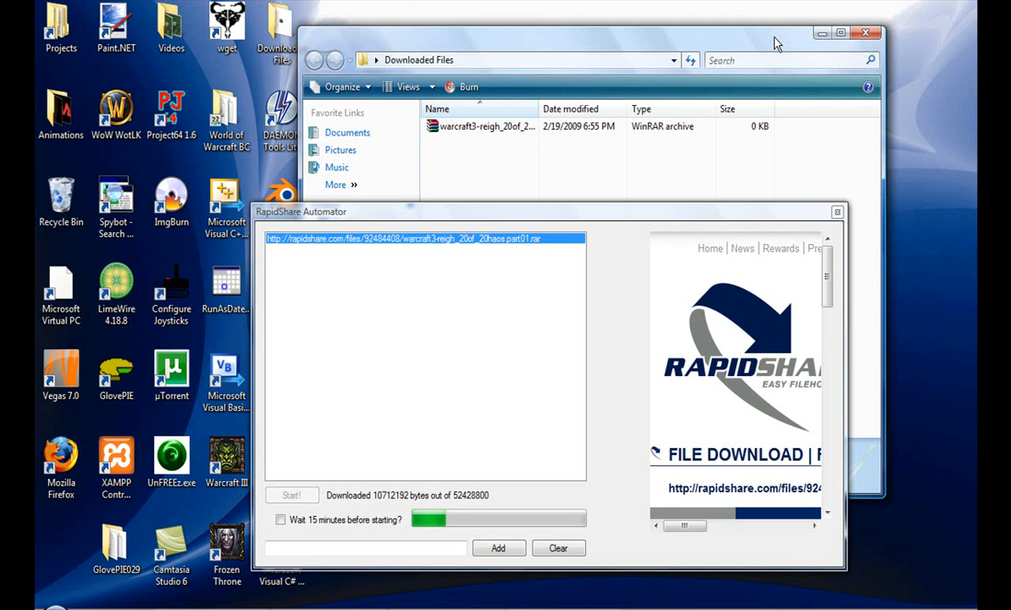
mouse_move(782, 77)
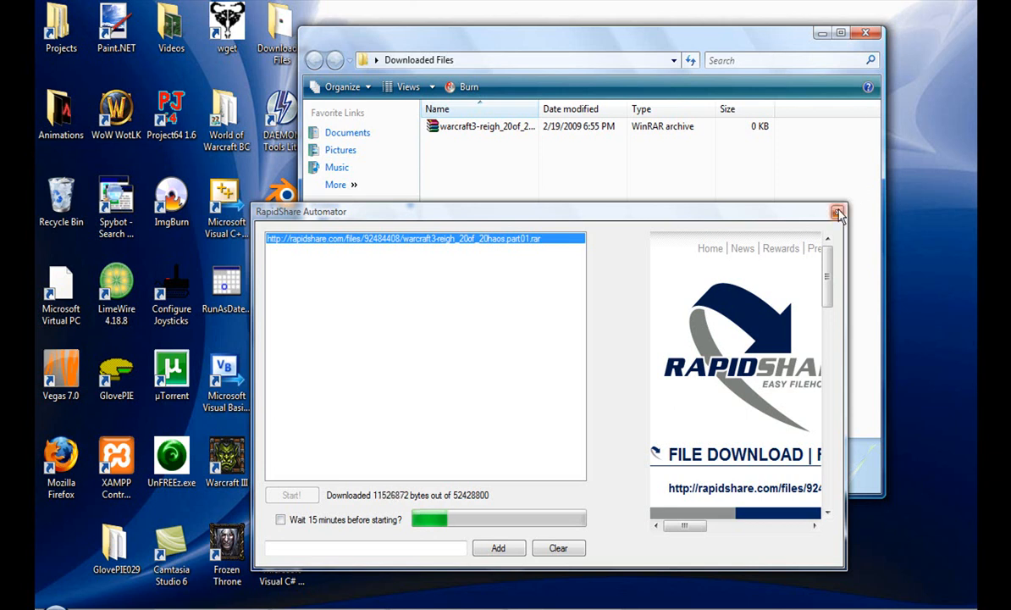
Close the RapidShare Automator window and the Downloaded Files Explorer window.
click(837, 211)
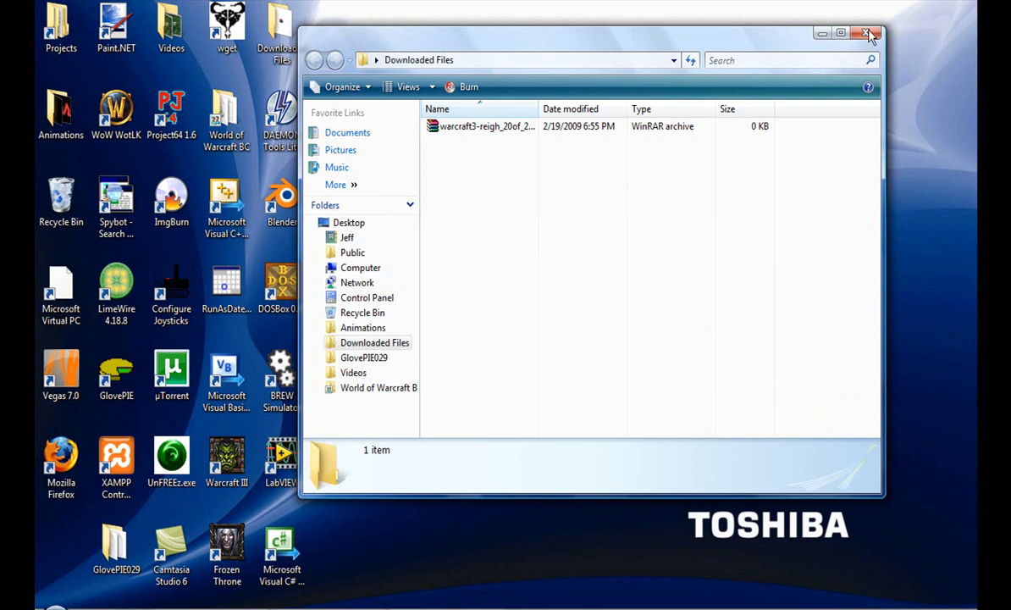
click(867, 30)
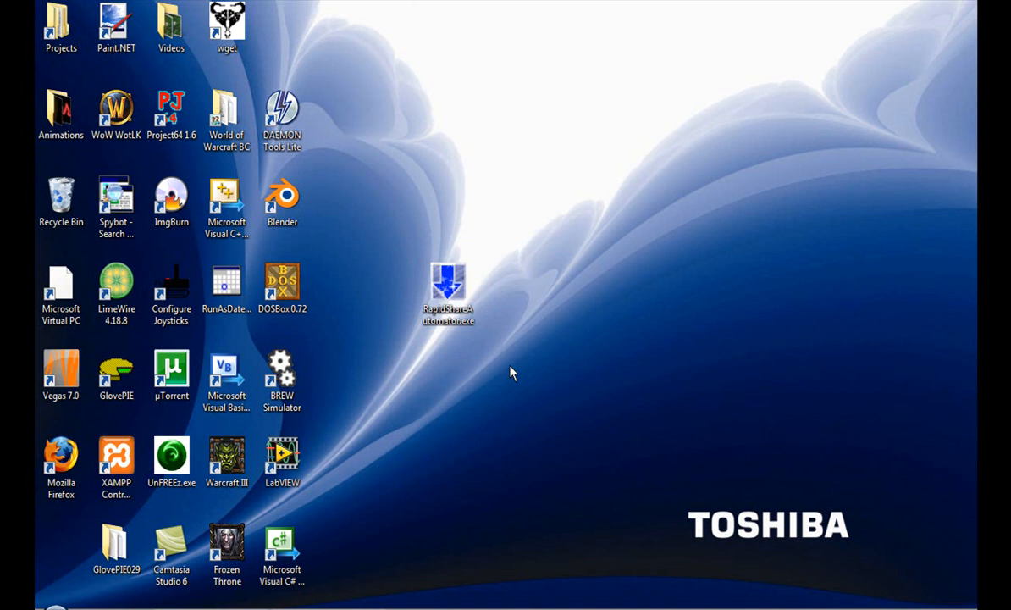
mouse_move(471, 214)
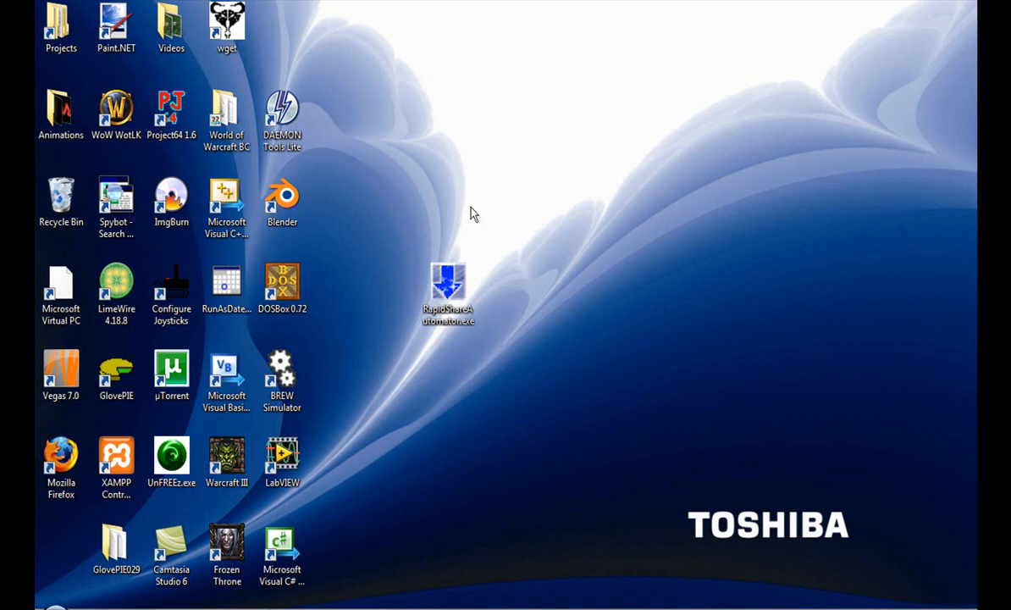
mouse_move(504, 342)
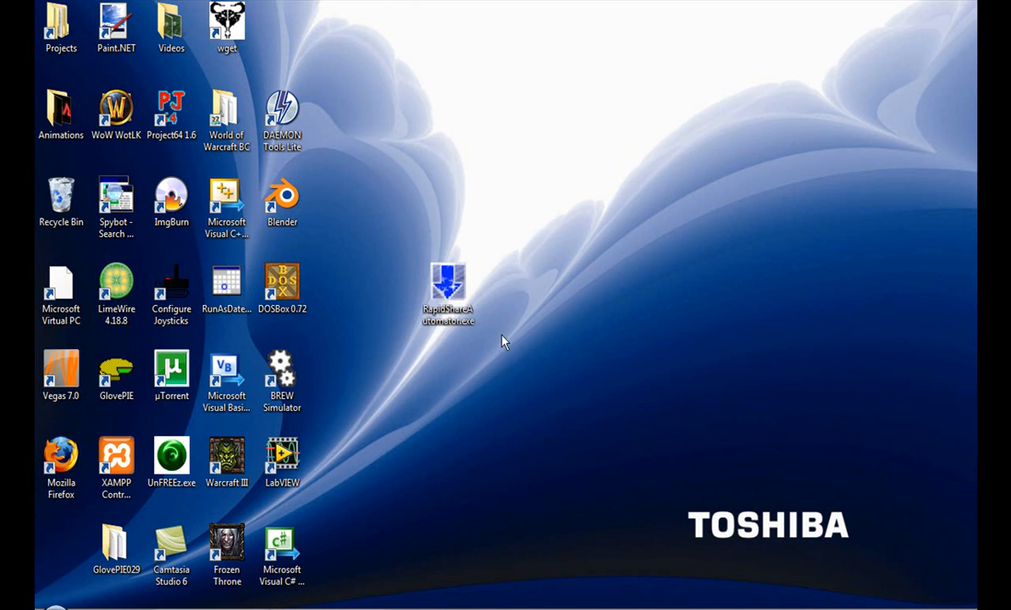
mouse_move(491, 316)
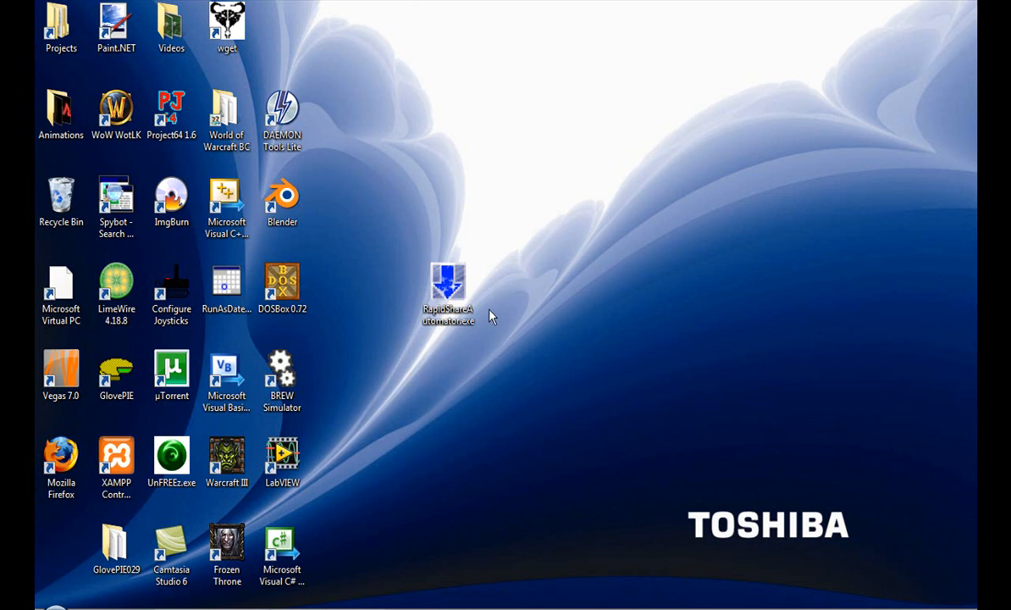
mouse_move(461, 305)
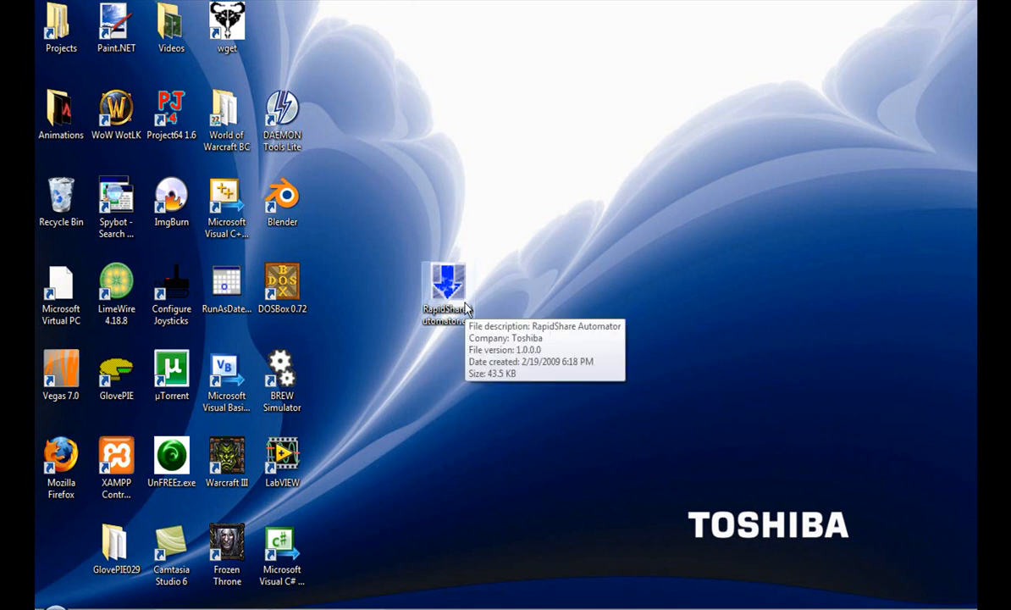